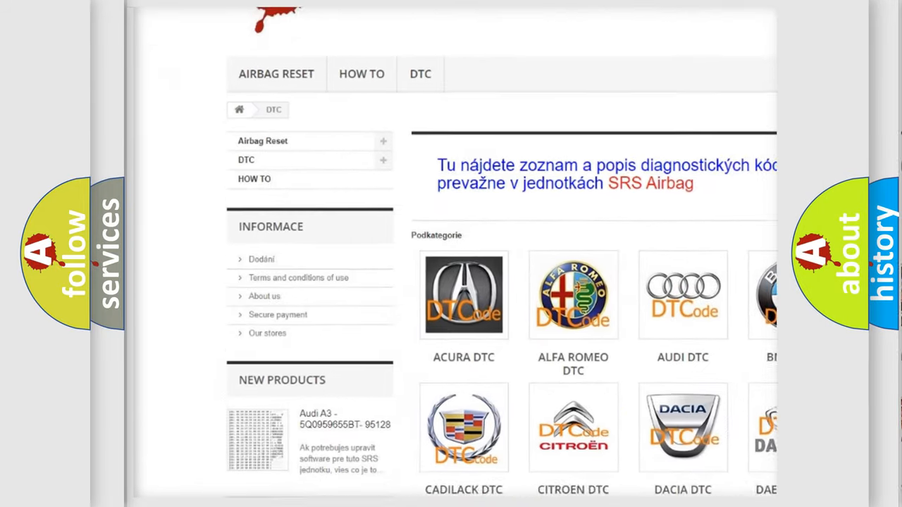
{"action": "scroll", "scroll_direction": "down", "scroll_amount": 3}
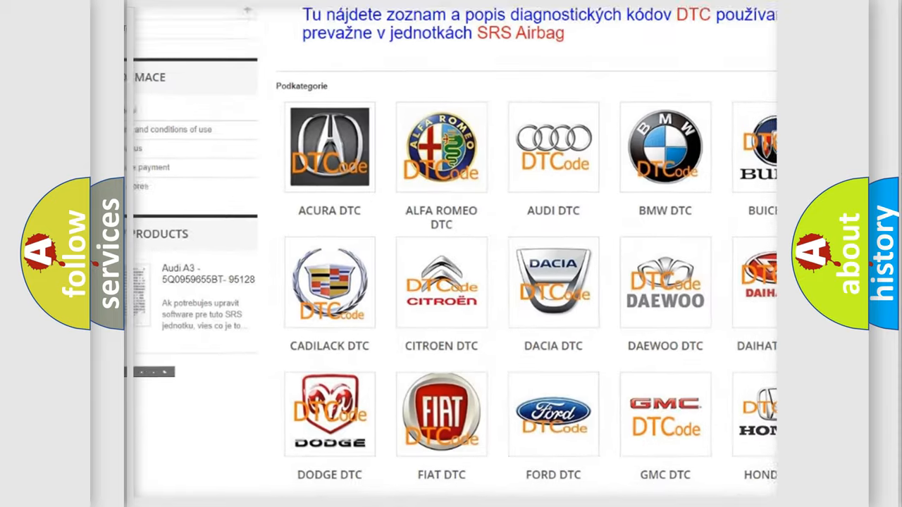
{"action": "scroll", "scroll_direction": "down", "scroll_amount": 3}
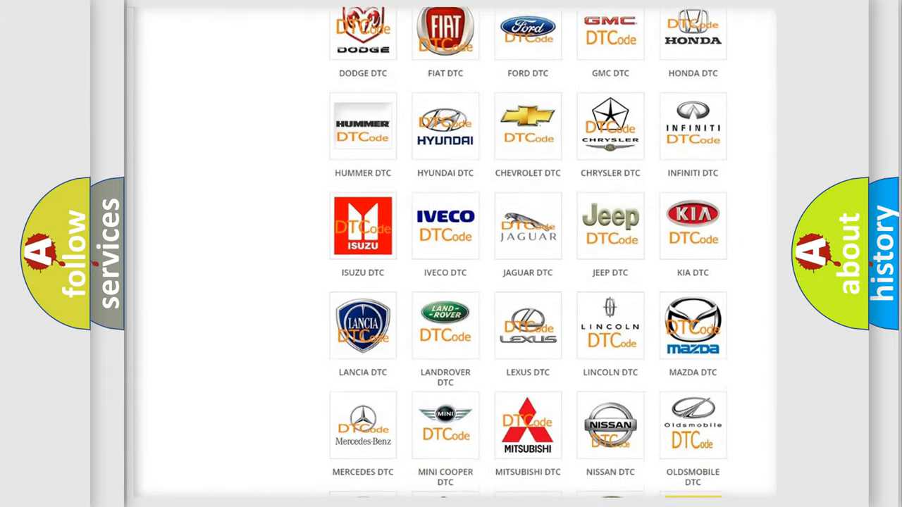
{"action": "scroll", "scroll_direction": "down", "scroll_amount": 3}
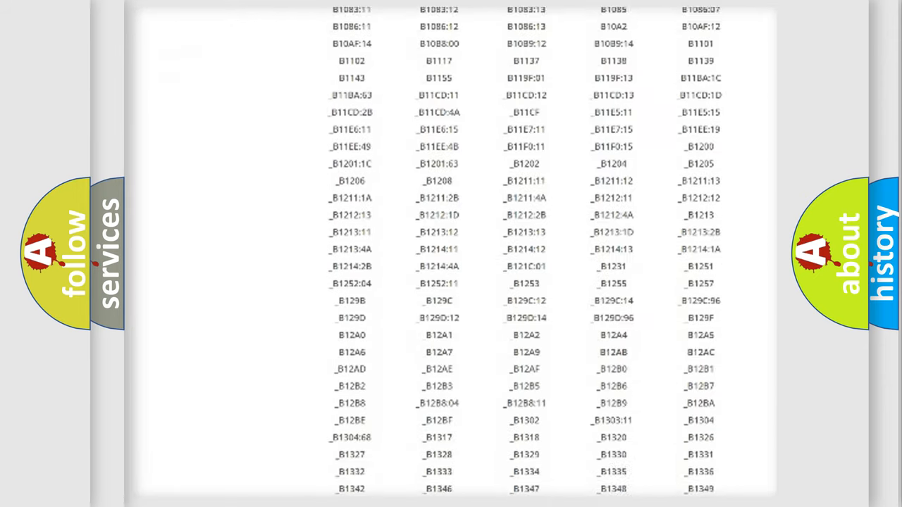
{"action": "scroll", "scroll_direction": "down", "scroll_amount": 3}
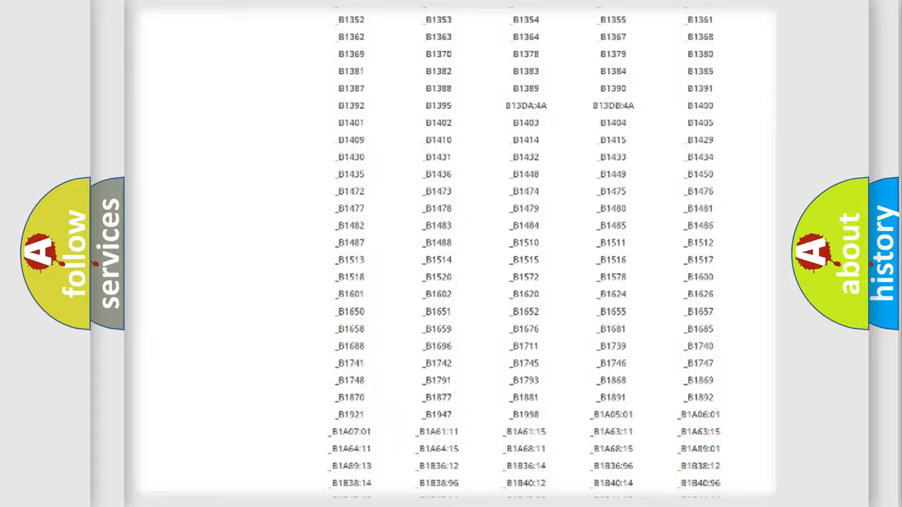